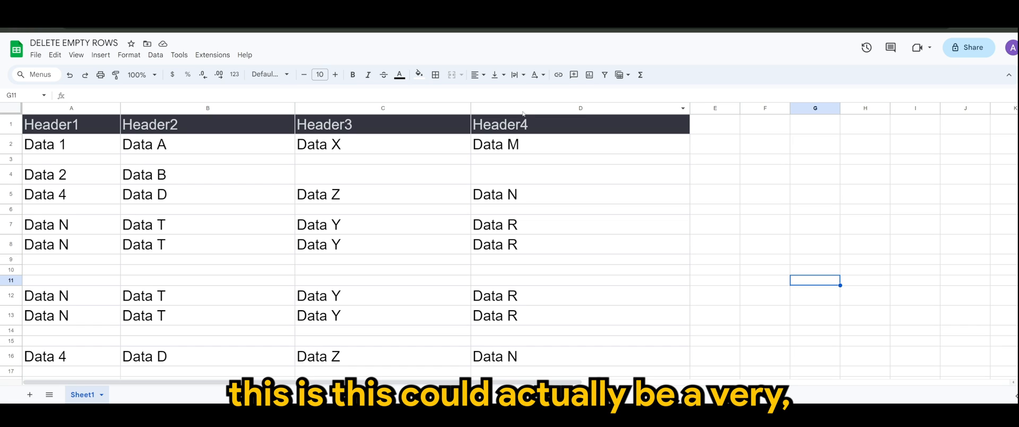
mouse_move(403, 161)
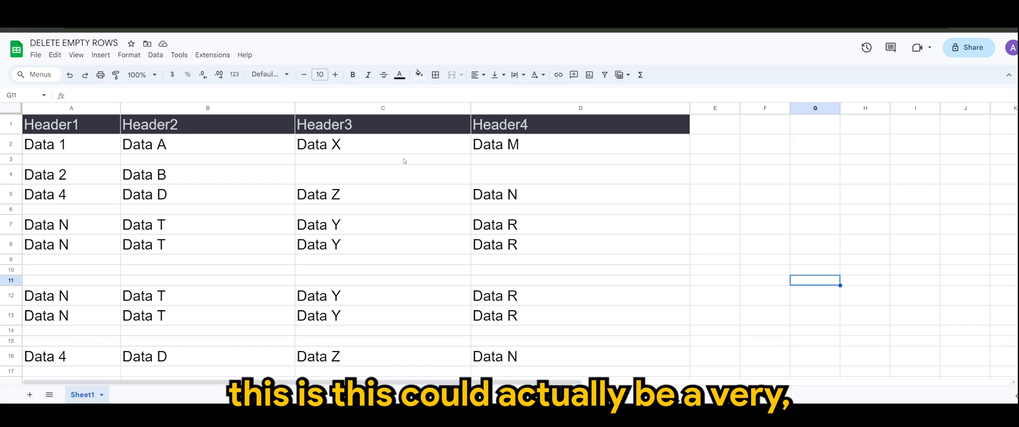
mouse_move(298, 163)
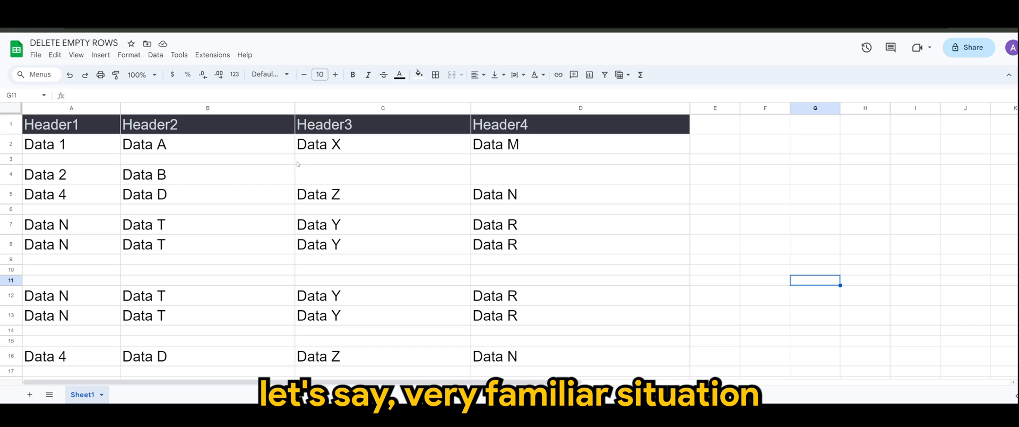
mouse_move(292, 167)
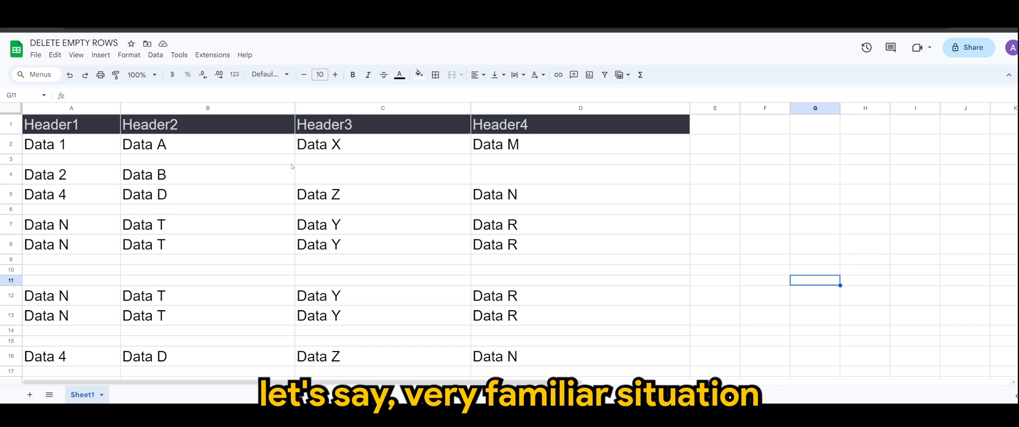
mouse_move(281, 169)
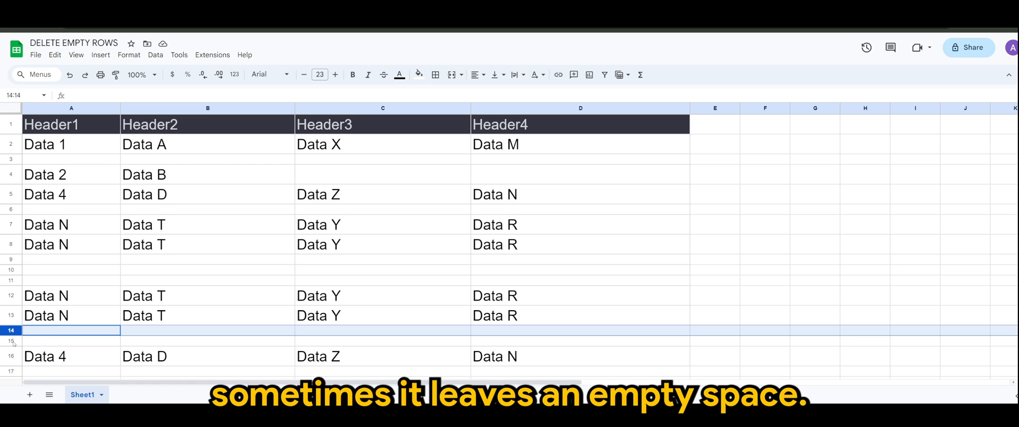
Select empty row 15 and bring up the Extensions menu for Apps Script.
left_click(71, 339)
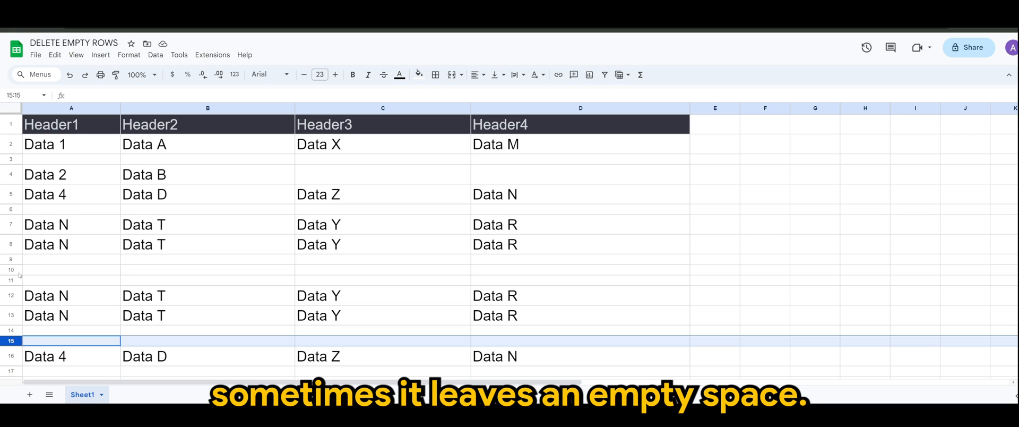
mouse_move(215, 272)
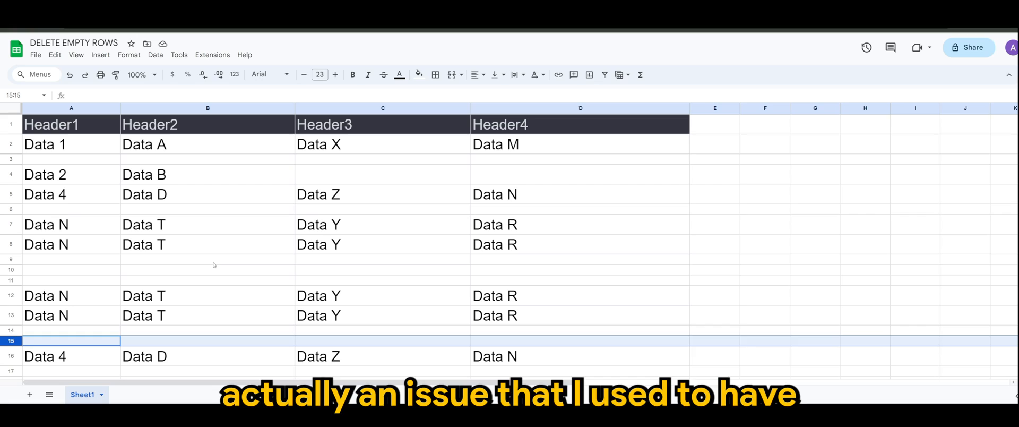
mouse_move(193, 266)
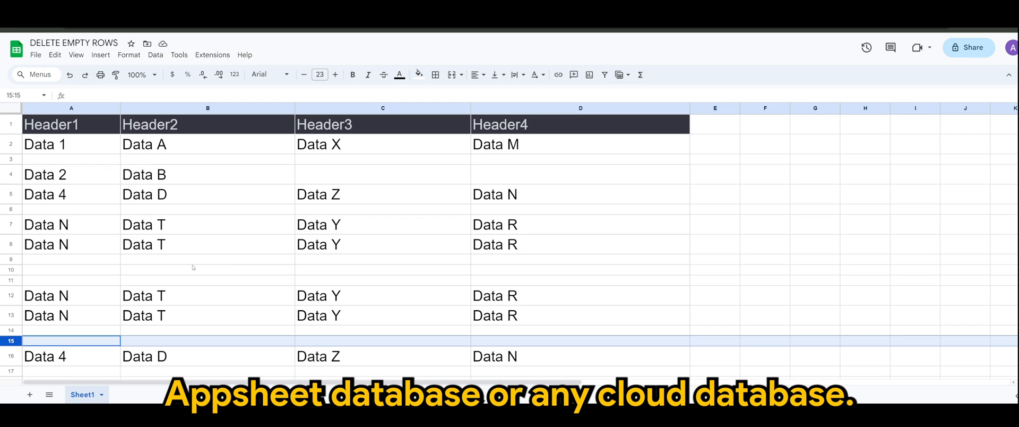
mouse_move(178, 263)
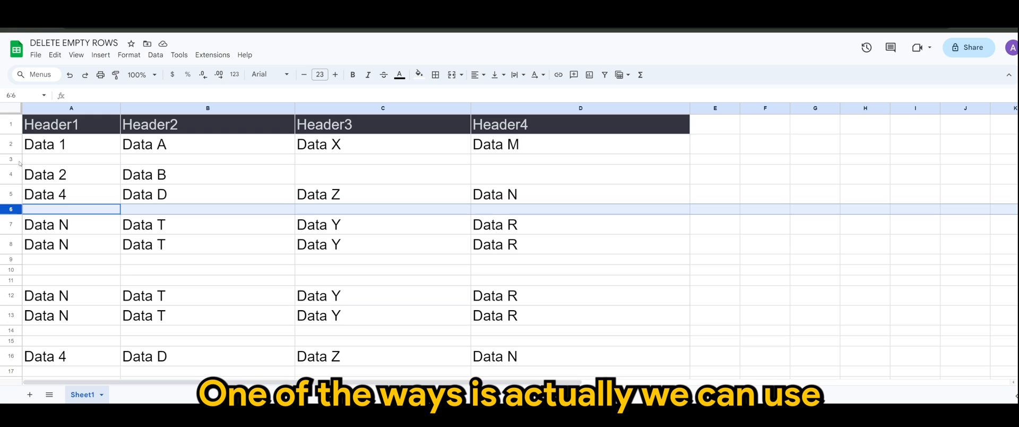
mouse_move(224, 227)
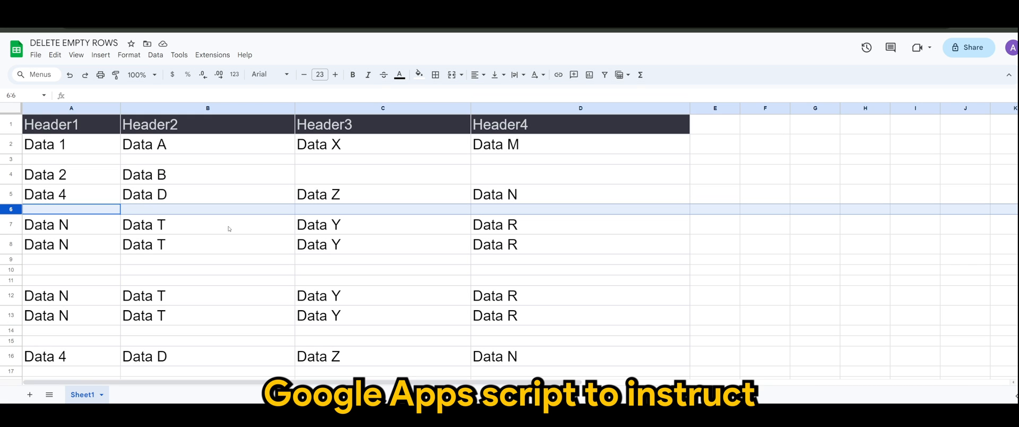
mouse_move(212, 228)
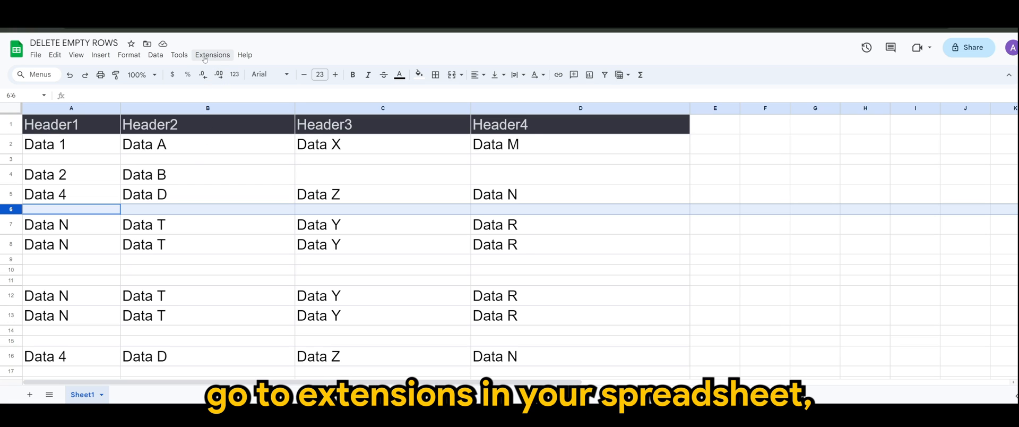
left_click(212, 54)
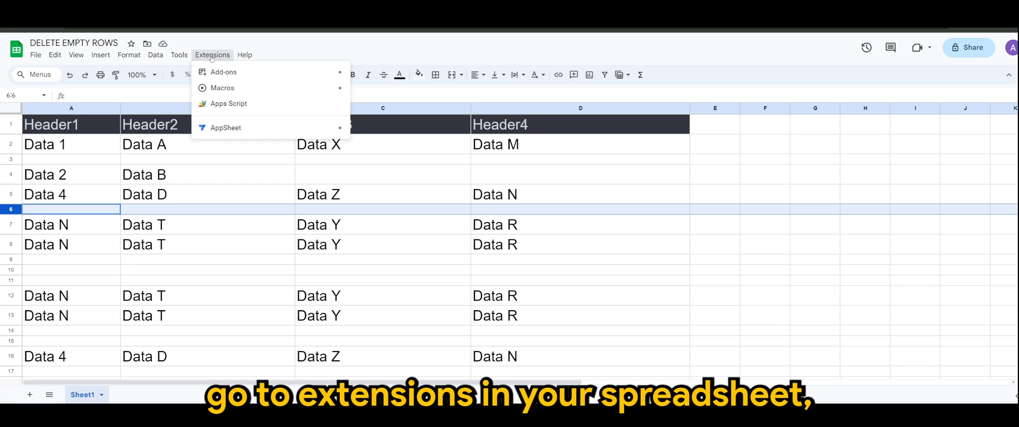
mouse_move(227, 104)
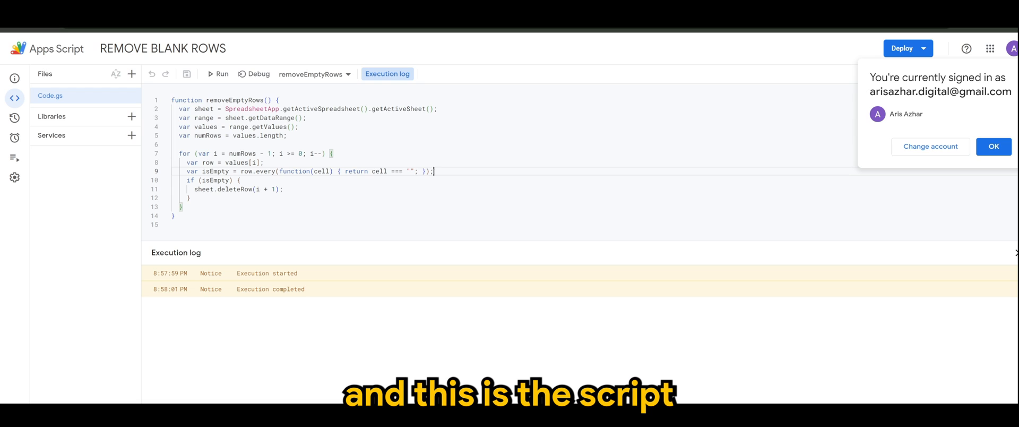
left_click_drag(180, 144, 182, 215)
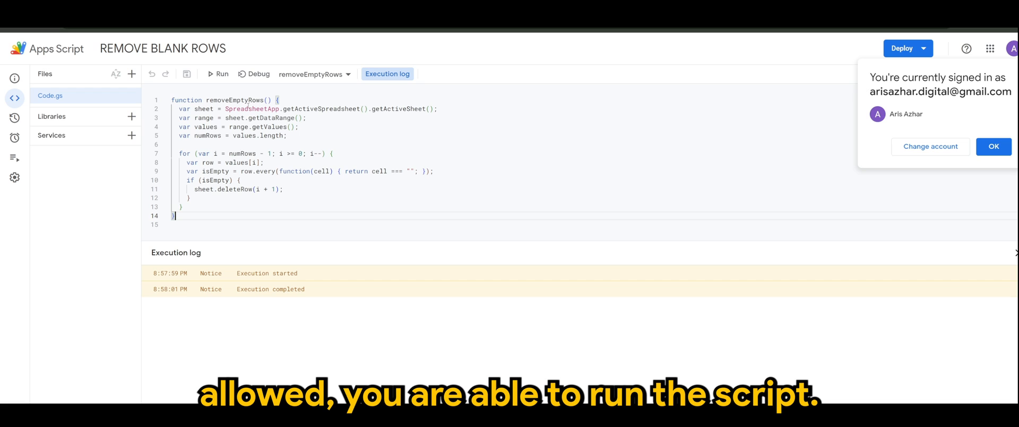
mouse_move(221, 73)
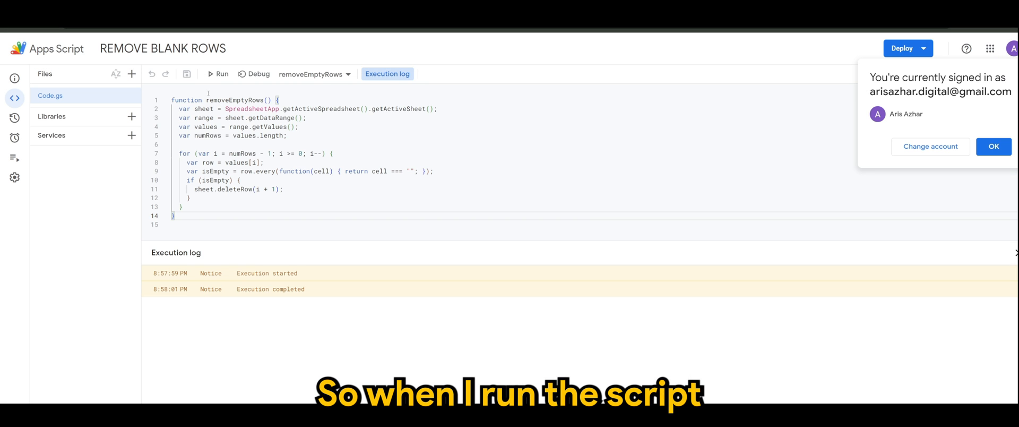
left_click(218, 73)
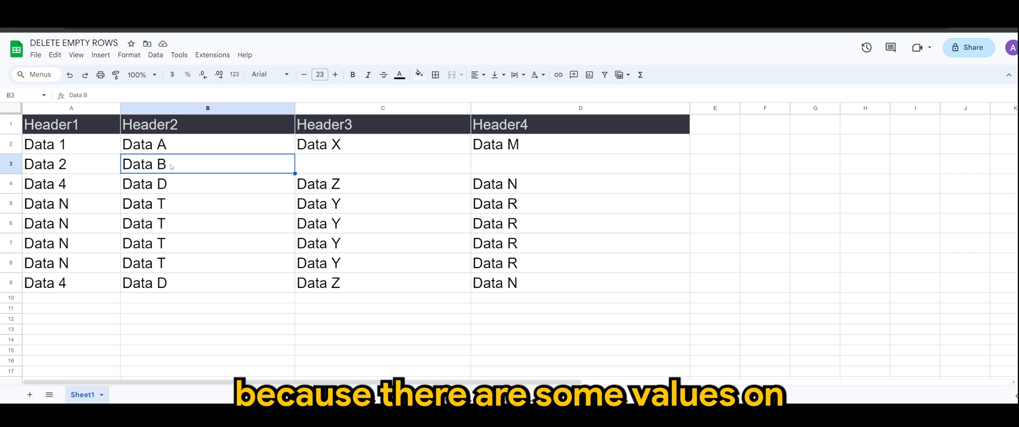
Inspect row 3 holding Data B to confirm partially filled rows were kept.
left_click(45, 164)
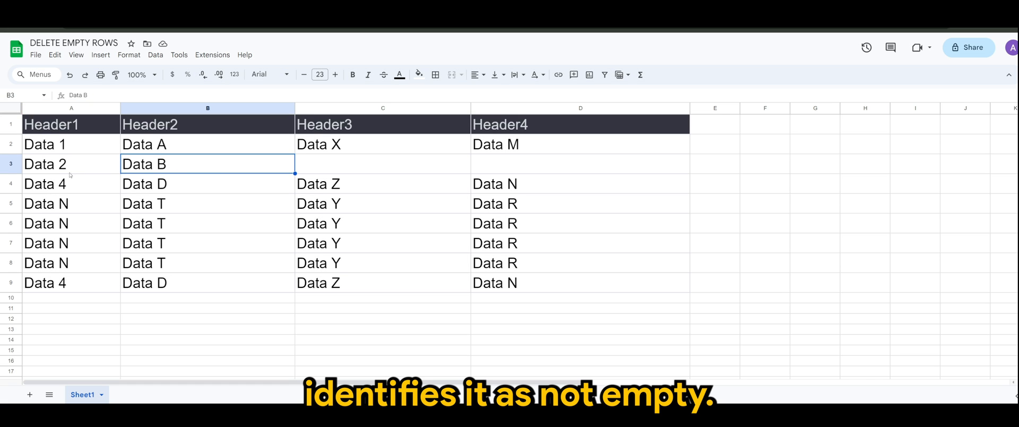
left_click(11, 164)
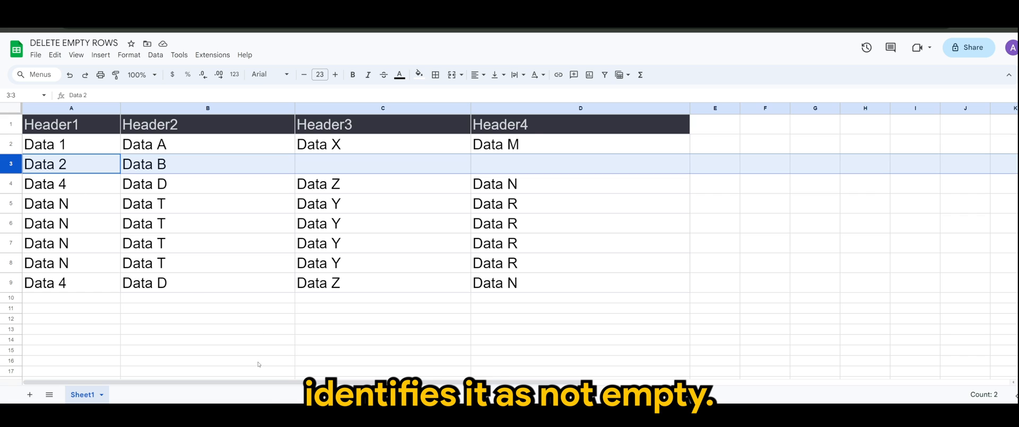
left_click(207, 339)
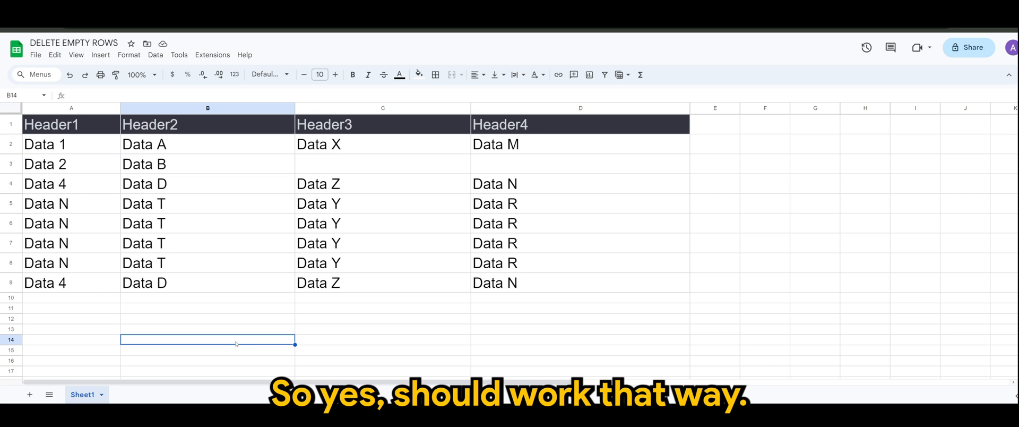